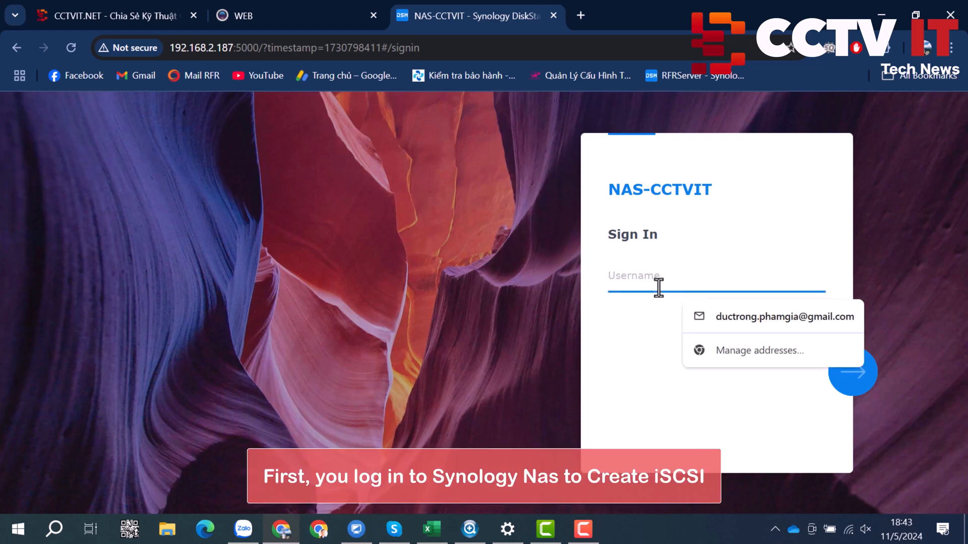
# Sign in to DSM, launch SAN Manager from Main Menu and go to iSCSI.
pyautogui.click(852, 372)
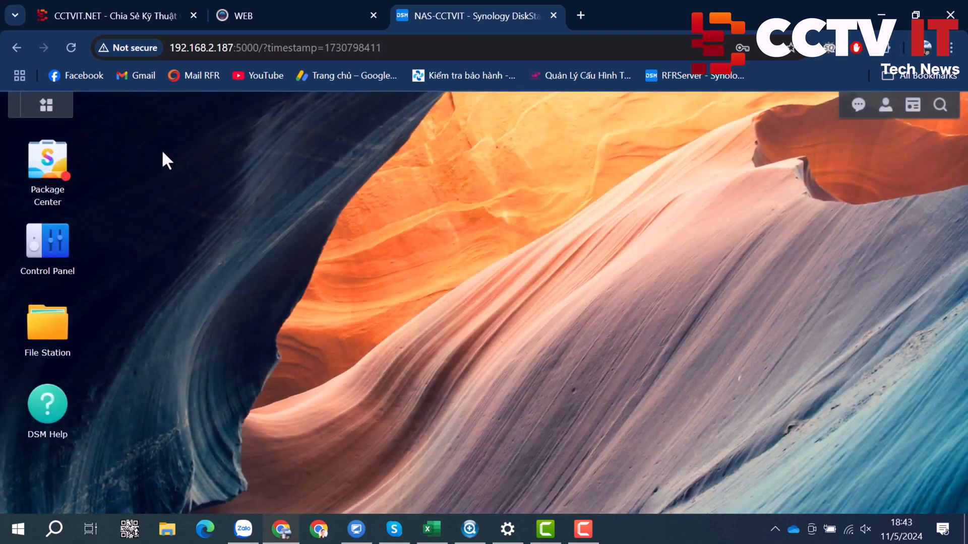
pyautogui.click(40, 104)
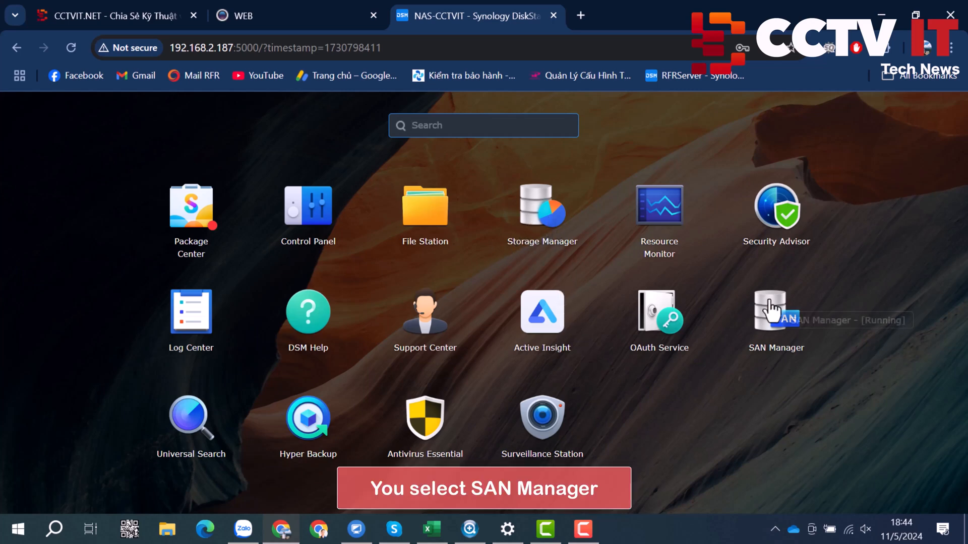
pyautogui.click(775, 312)
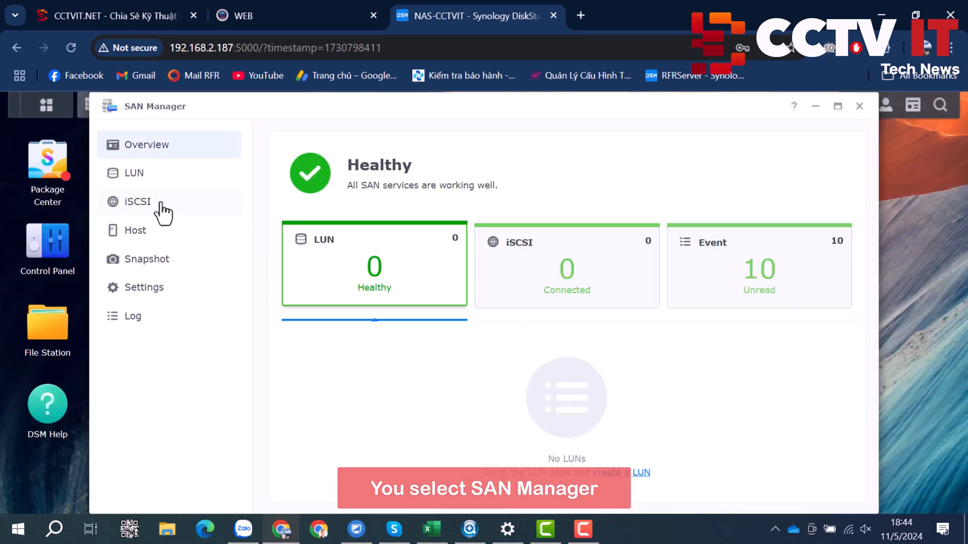
pyautogui.click(137, 201)
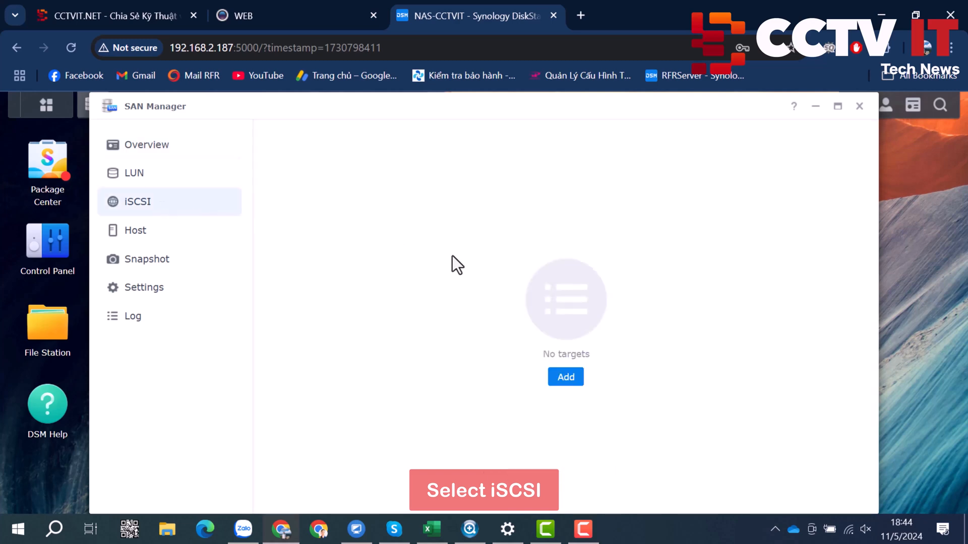
# Add iSCSI target 'Cam' with CHAP authentication for account cctvit.
pyautogui.click(565, 377)
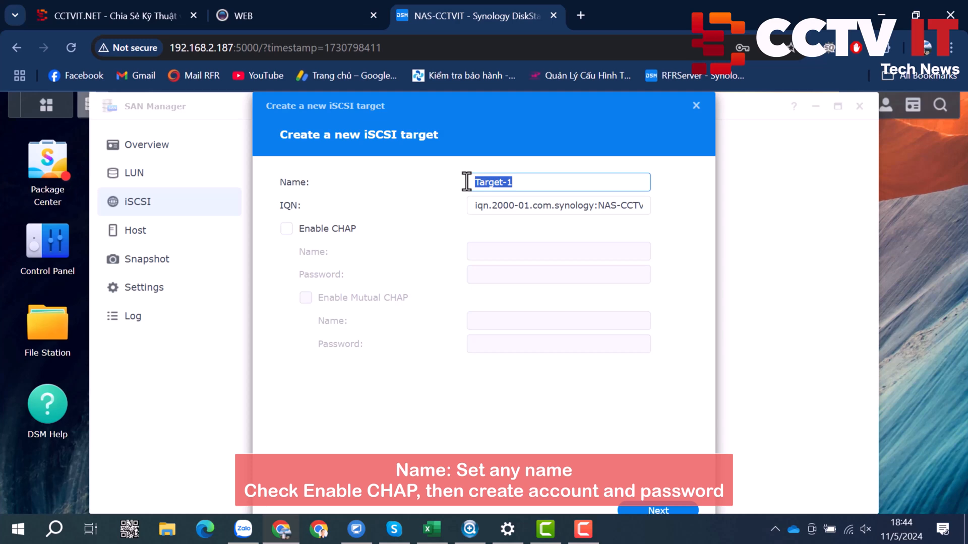
pyautogui.write('Cam')
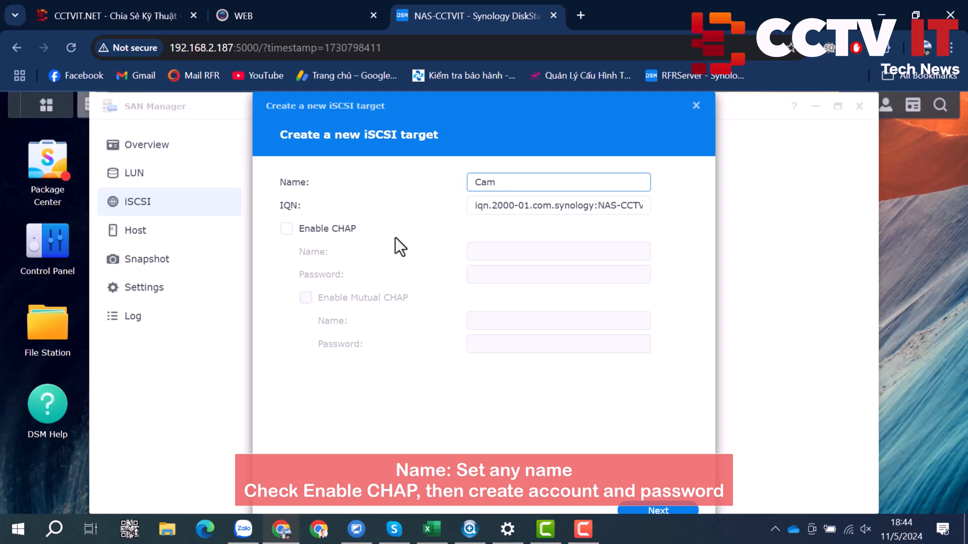
pyautogui.click(286, 228)
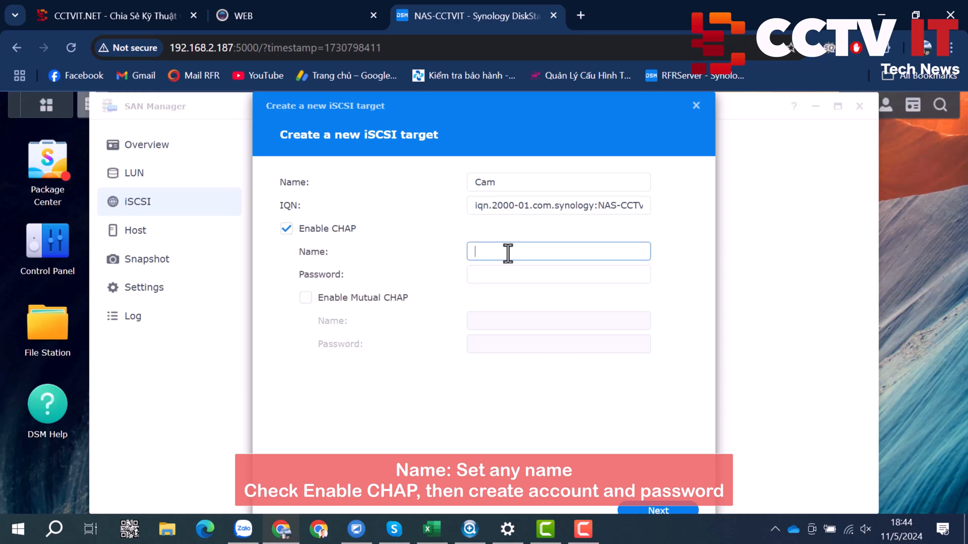
pyautogui.write('cctvit')
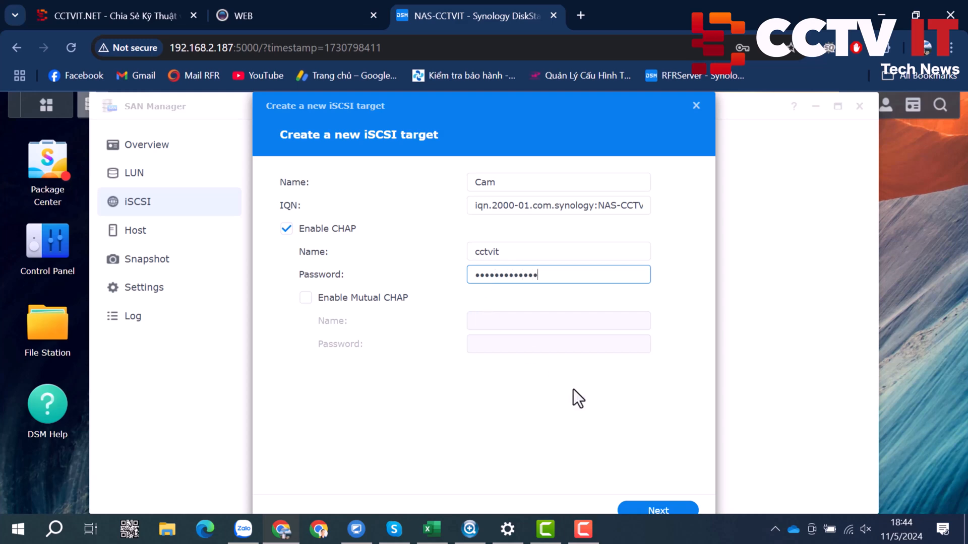
pyautogui.click(657, 511)
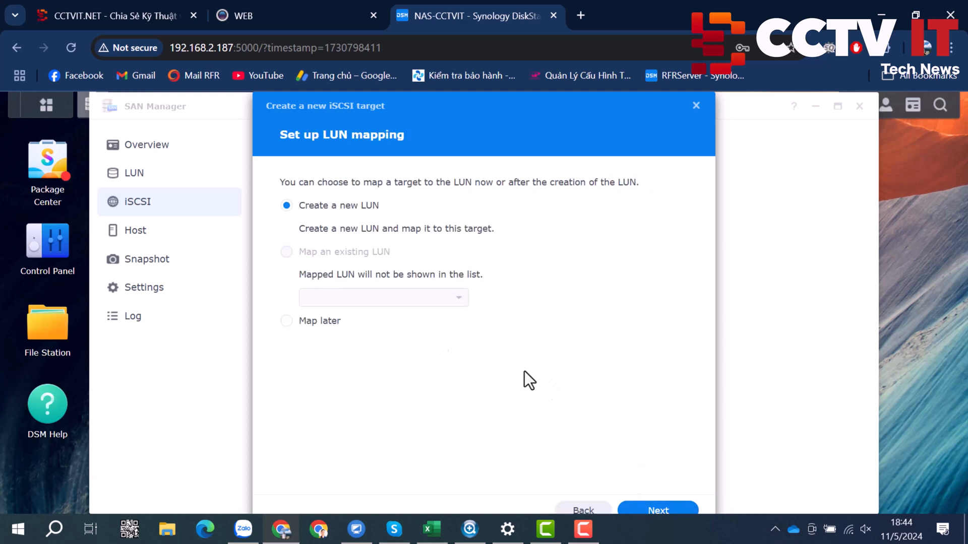
# Define new LUN-1 described 'datacam' on Volume 1 with 200 GB capacity.
pyautogui.click(656, 510)
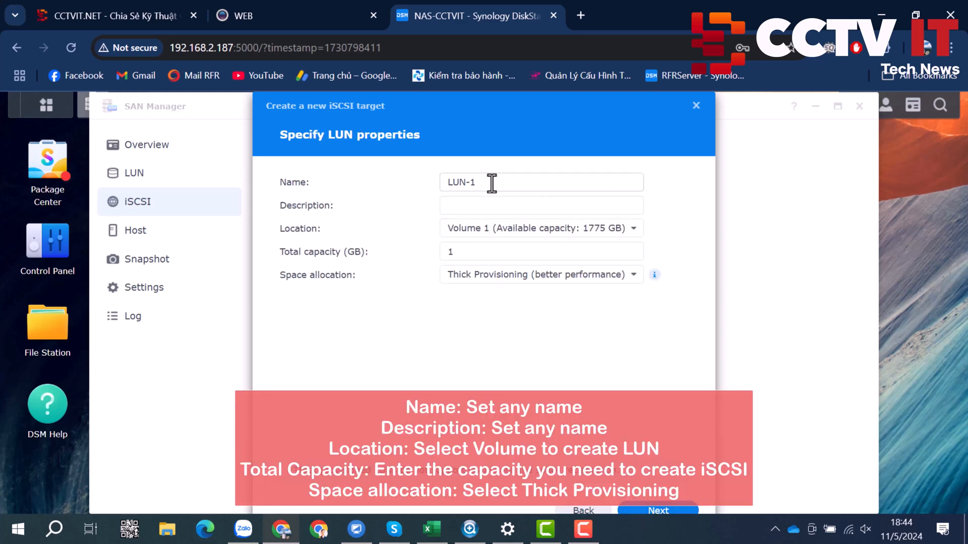
pyautogui.click(541, 205)
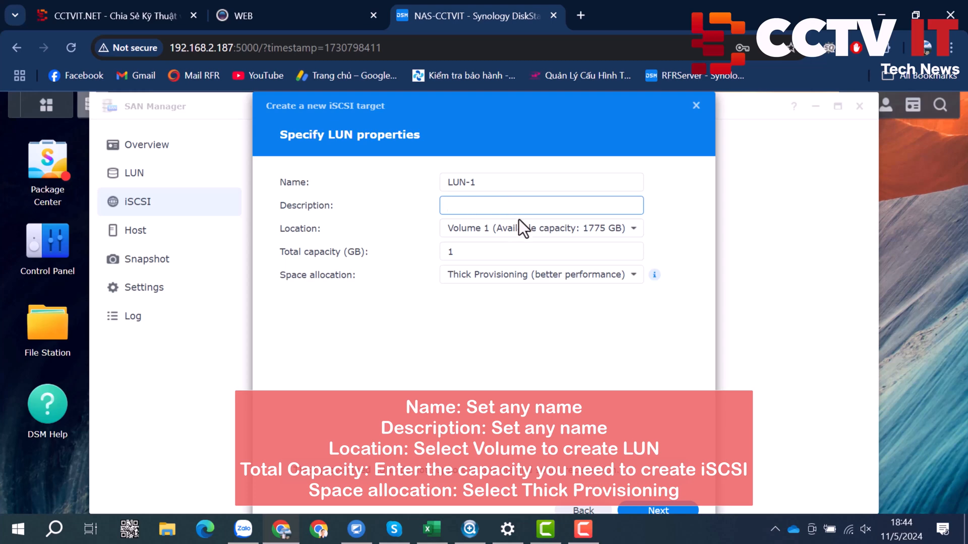
pyautogui.write('datacam')
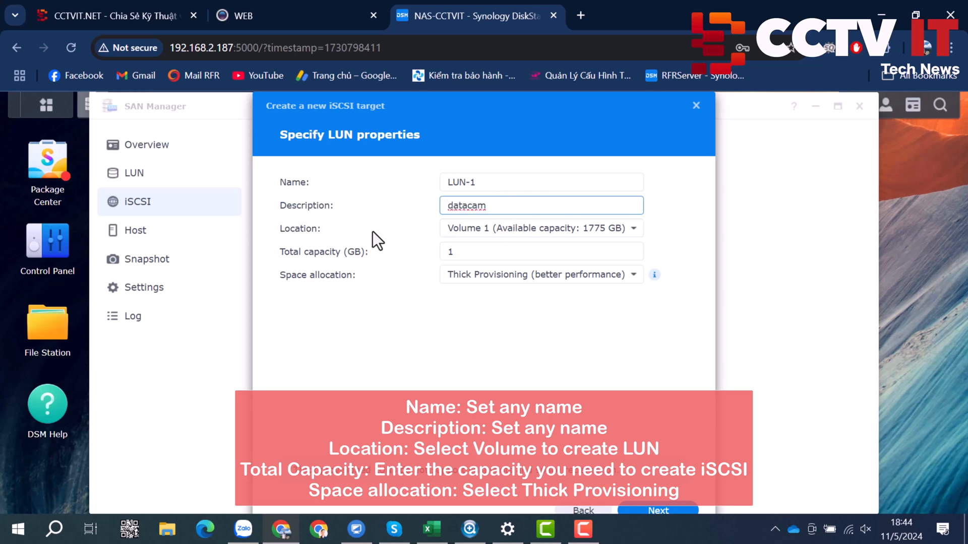
pyautogui.click(540, 228)
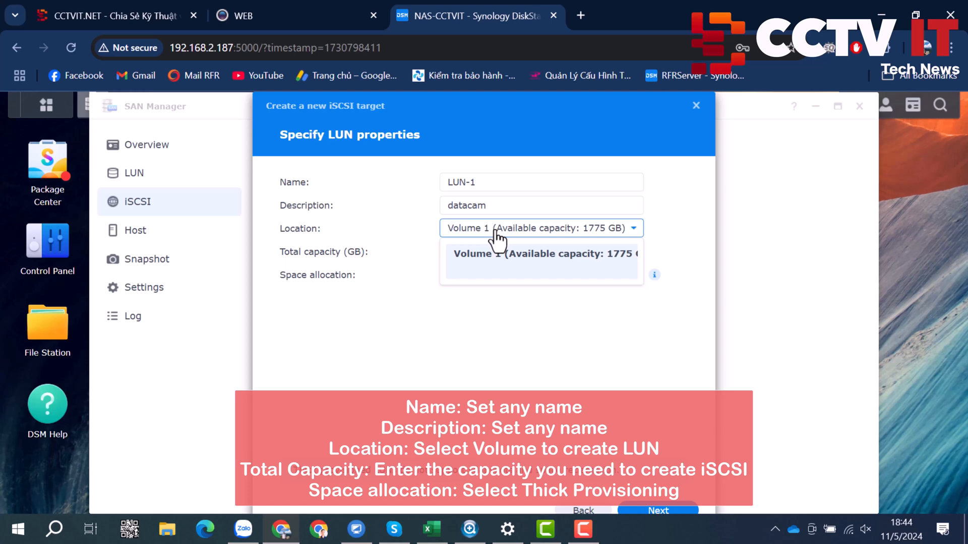
pyautogui.click(540, 251)
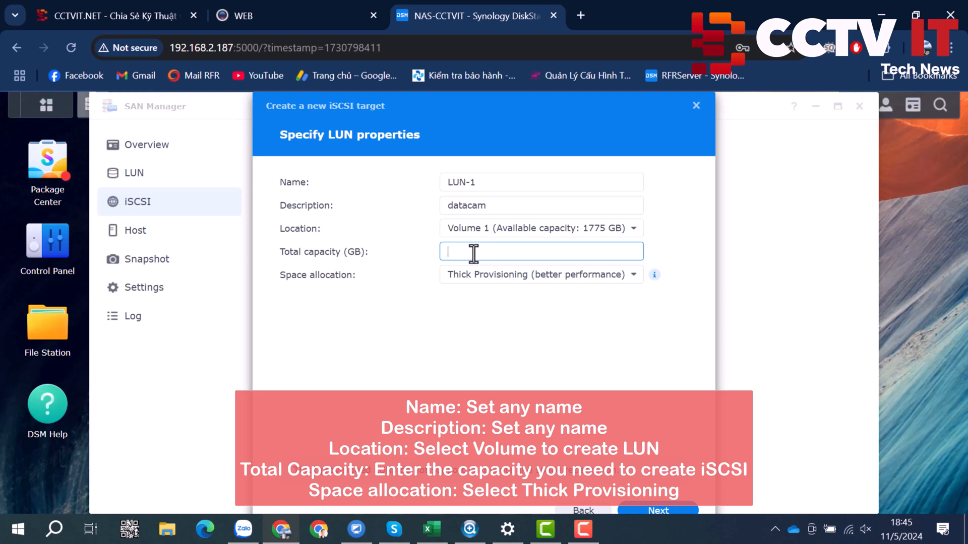
pyautogui.write('200')
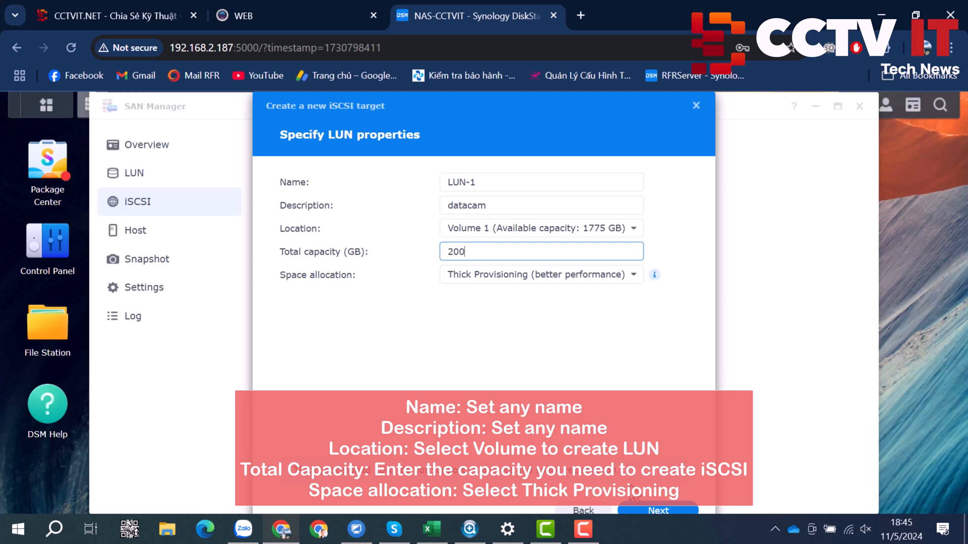
pyautogui.click(657, 509)
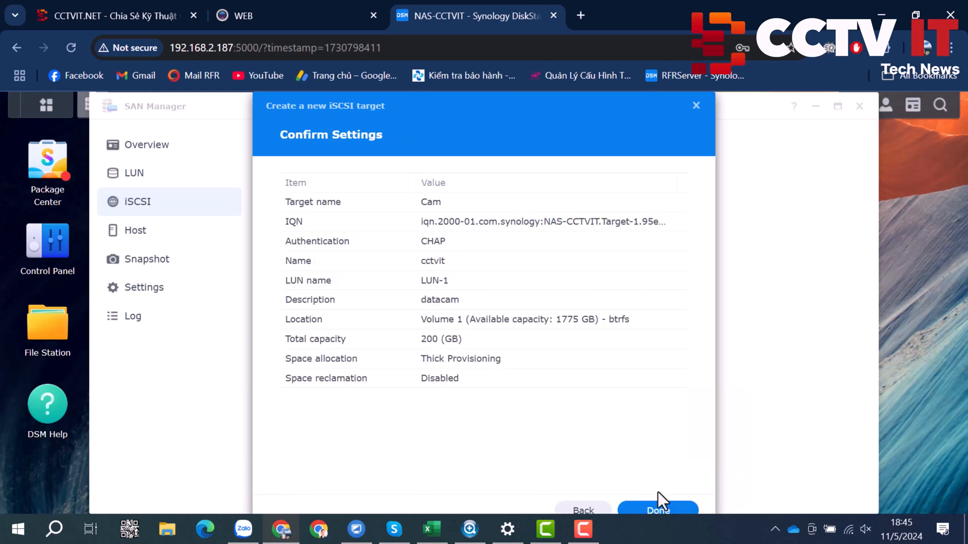
# Create the Cam target and confirm it is Ready with LUN-1 Healthy.
pyautogui.click(657, 509)
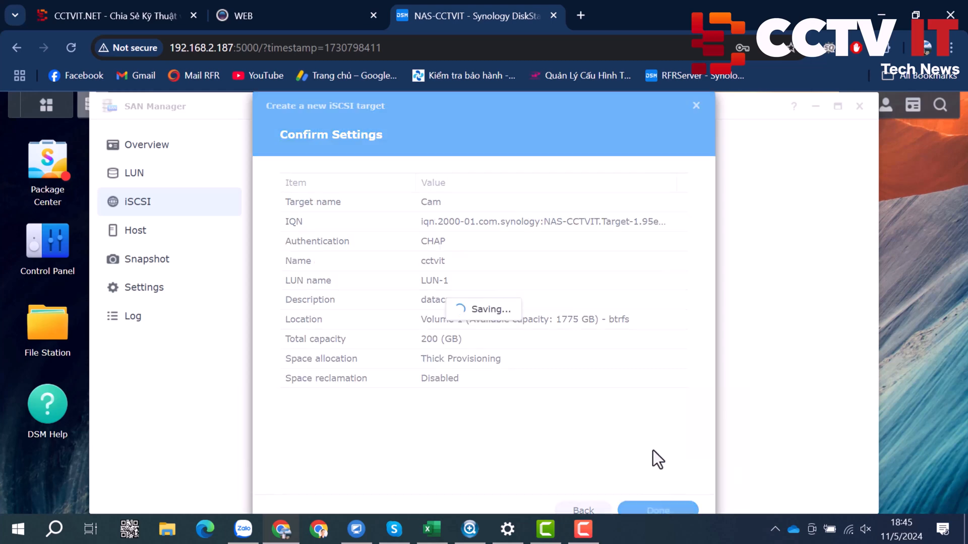
pyautogui.click(657, 510)
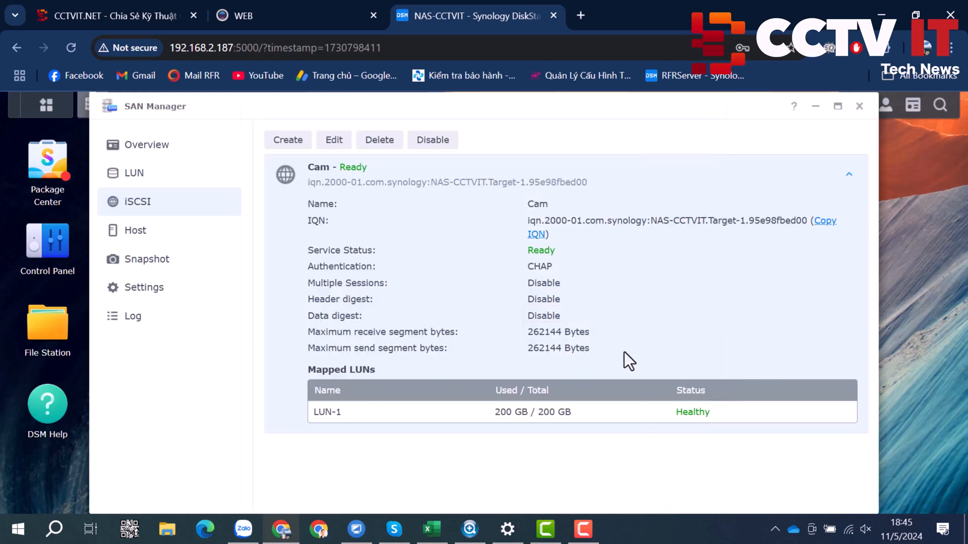
pyautogui.moveTo(486, 423)
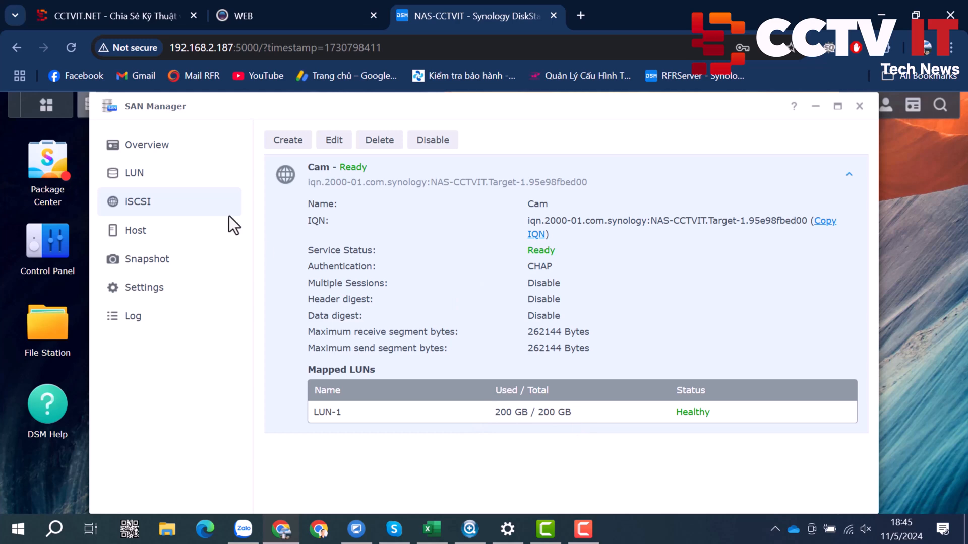
pyautogui.click(146, 144)
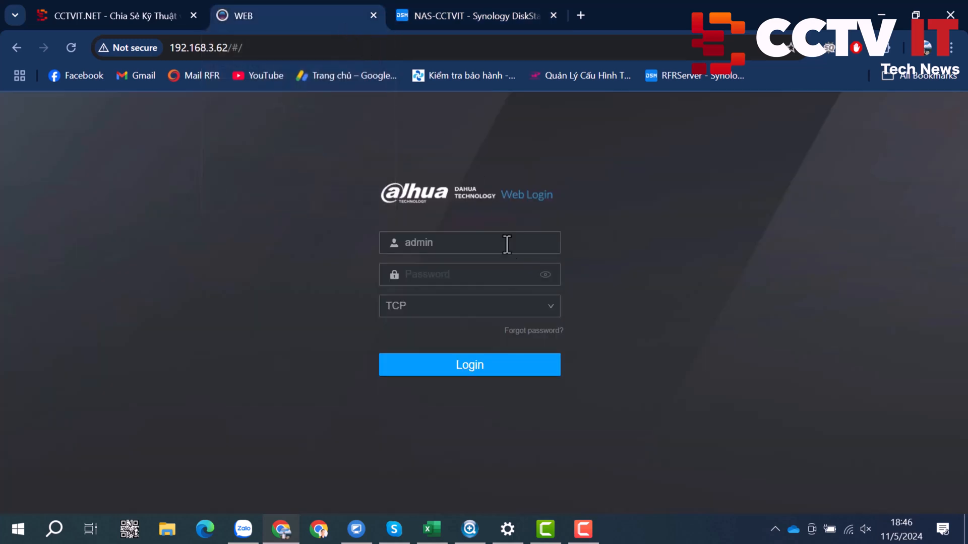
# Log in to the Dahua recorder web interface as admin.
pyautogui.write('•••••')
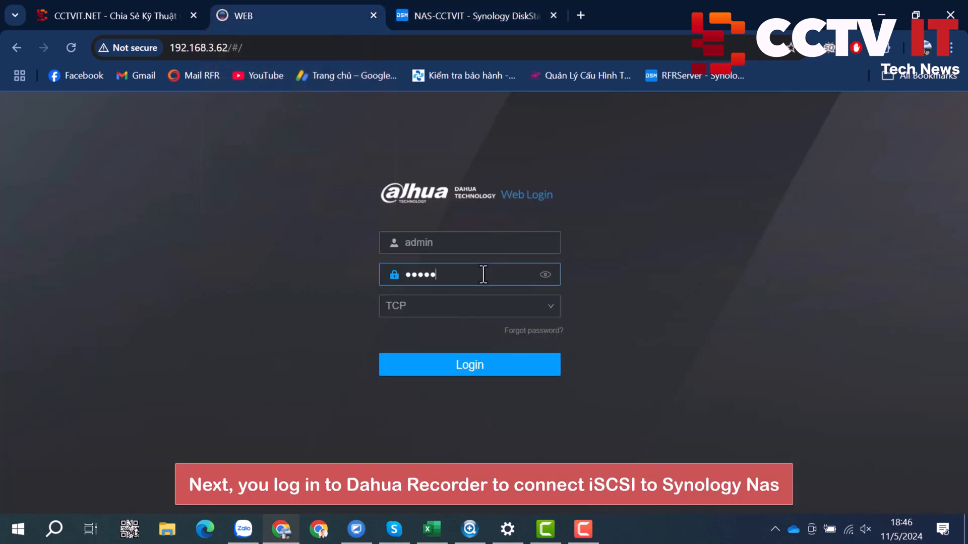
pyautogui.click(469, 364)
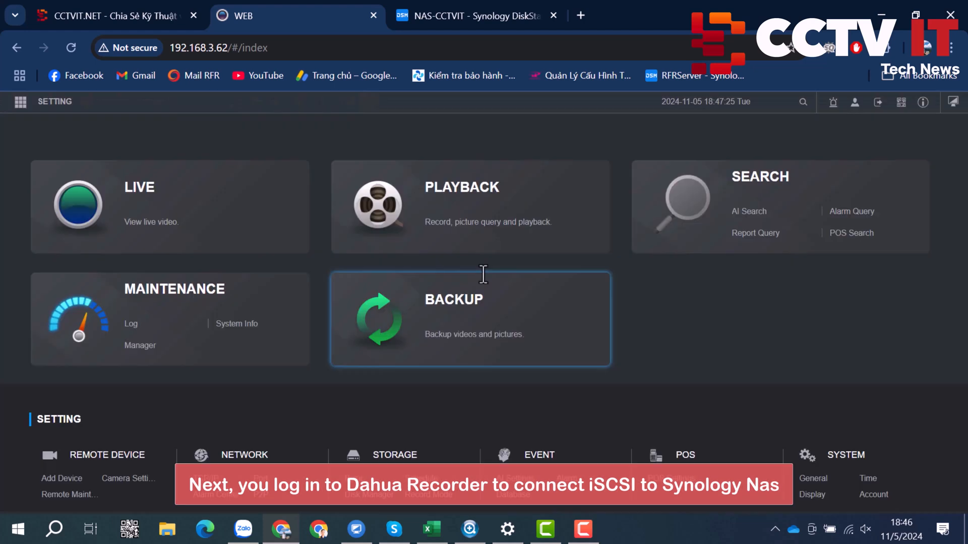
pyautogui.moveTo(54, 102)
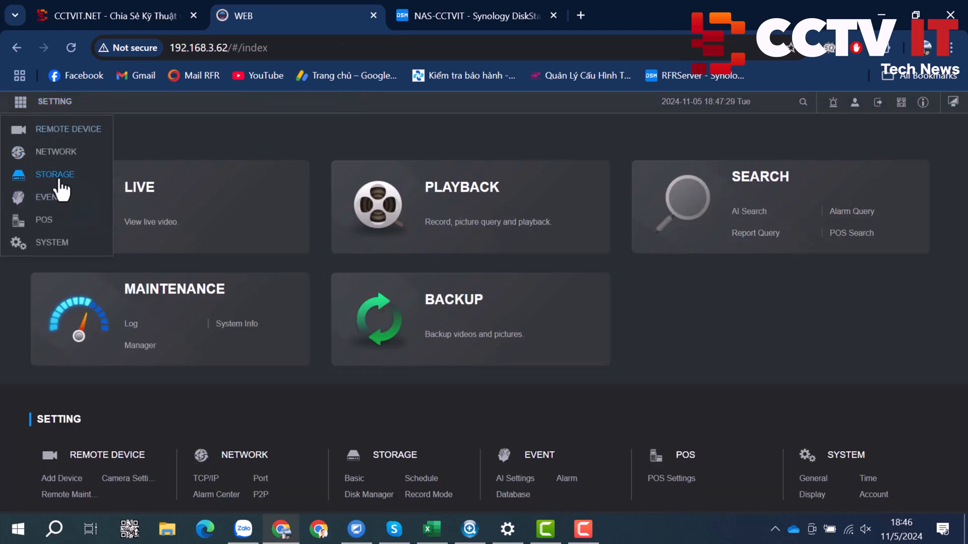
# Under Storage > iSCSI, enter server 192.168.2.187, port 3260, user cctvit and password.
pyautogui.click(55, 174)
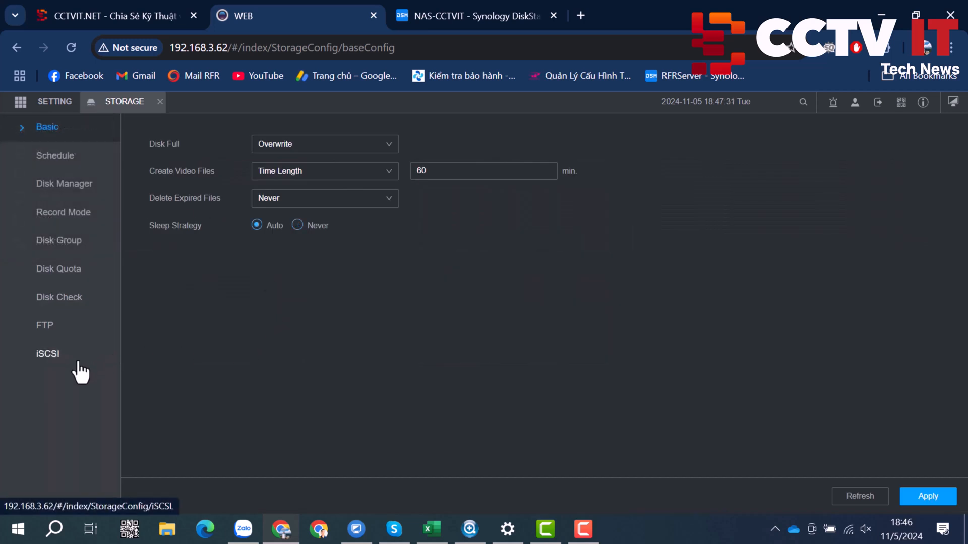
pyautogui.click(47, 353)
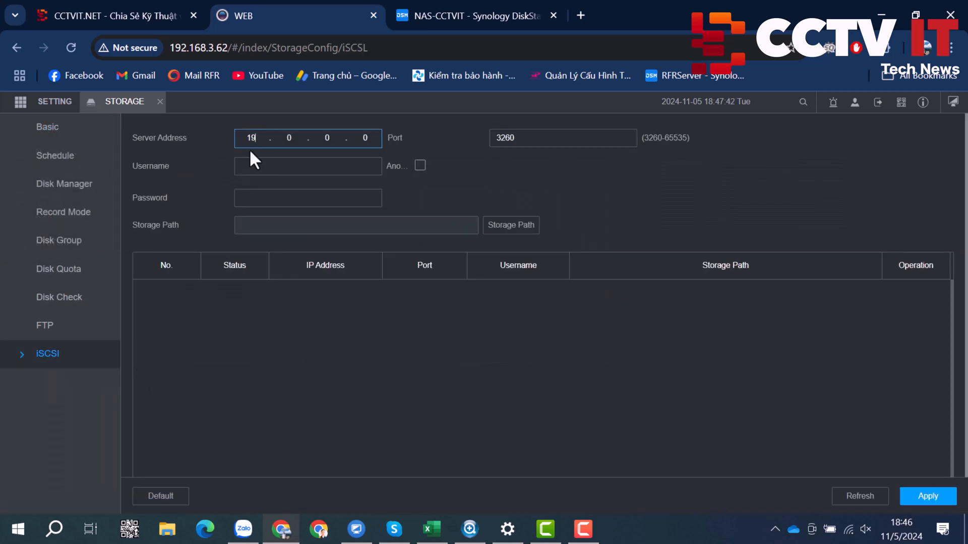
pyautogui.write('192.168.2.187')
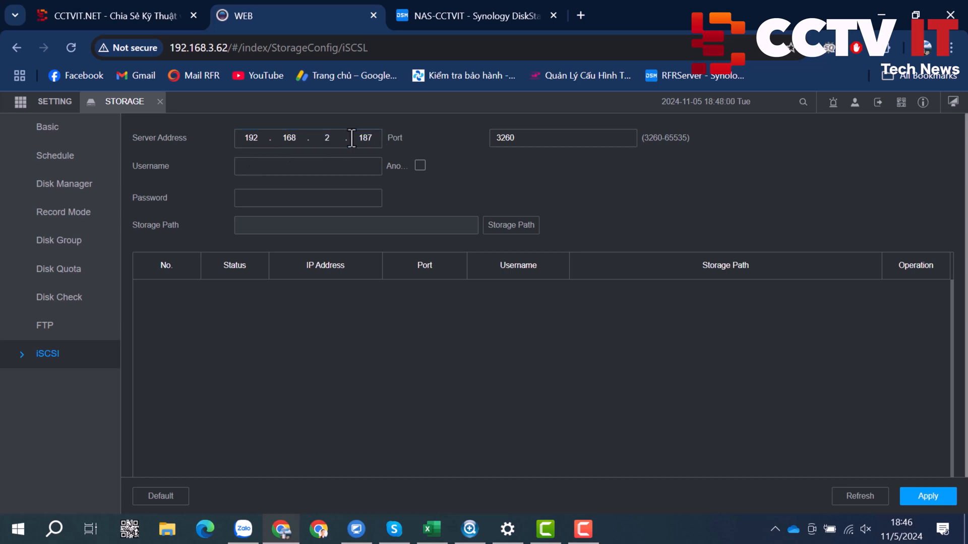
pyautogui.click(562, 138)
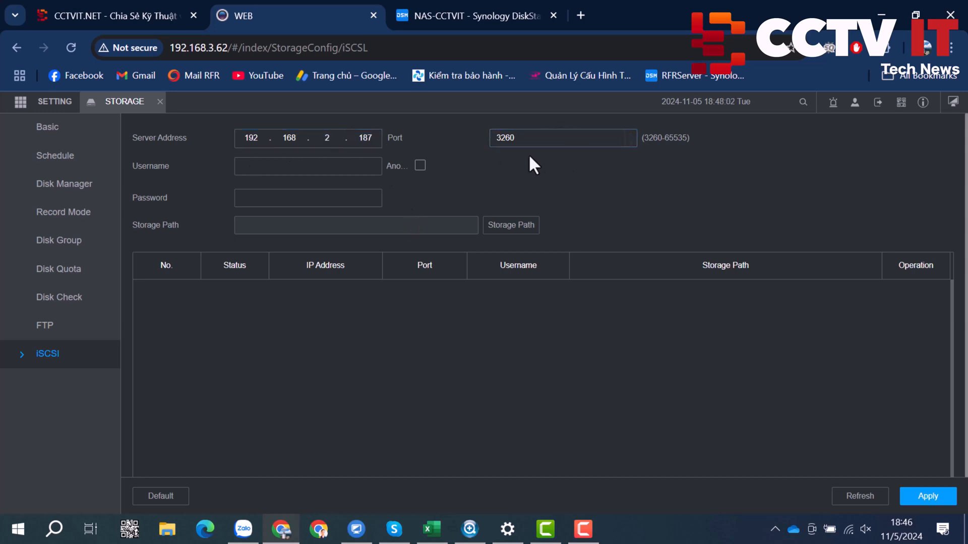
pyautogui.click(308, 165)
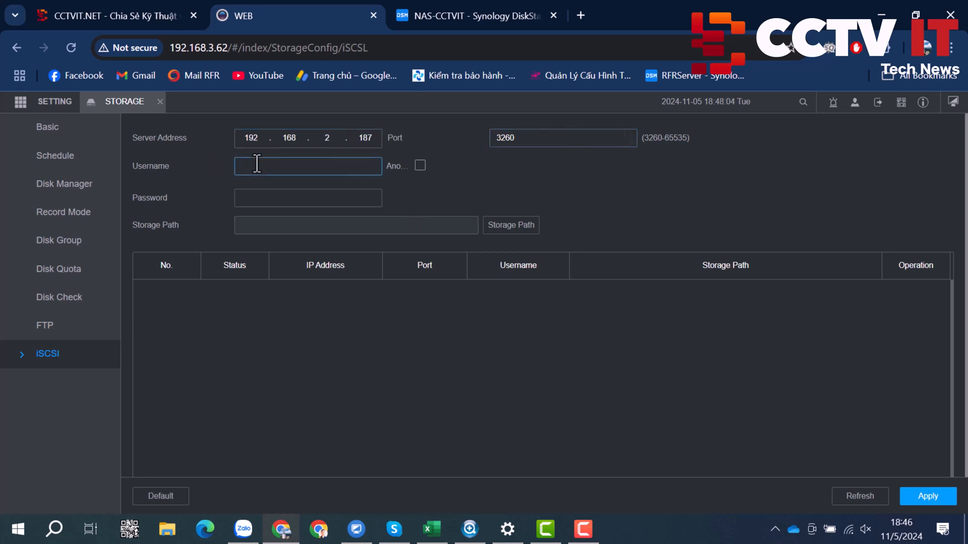
pyautogui.write('cctv')
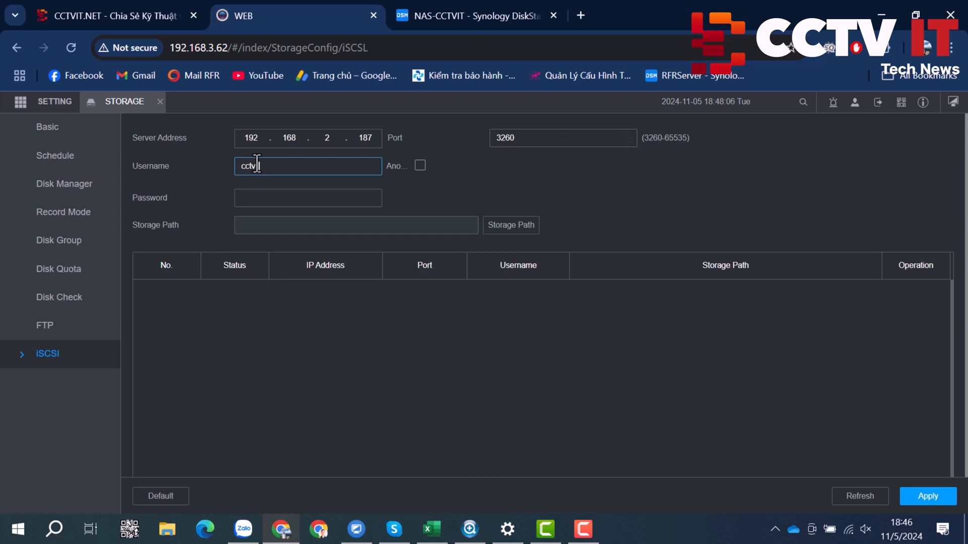
pyautogui.click(308, 198)
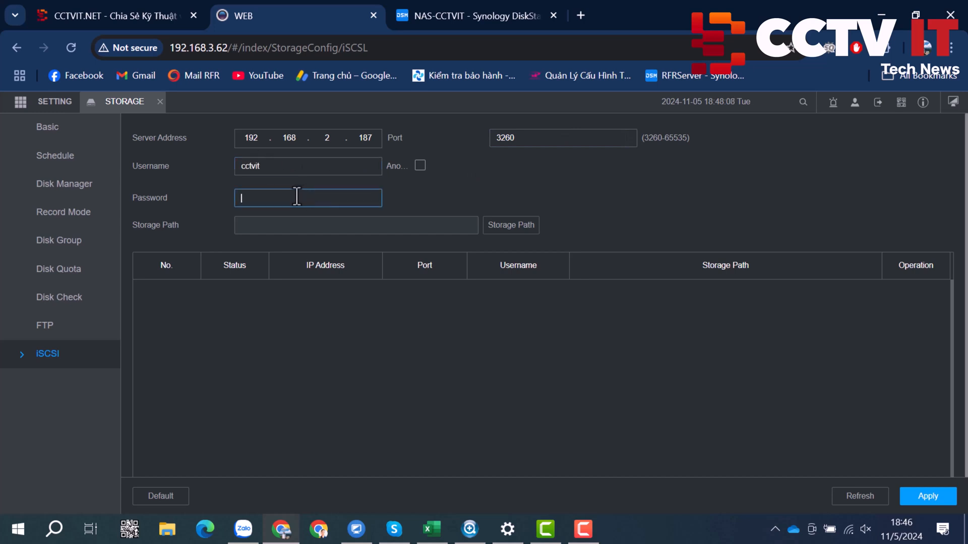
pyautogui.write('•')
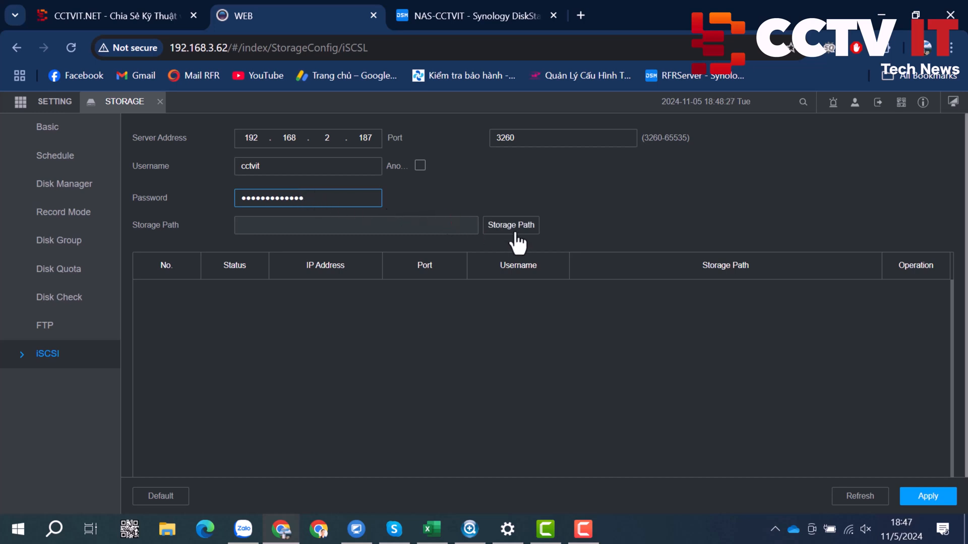
# Choose the NAS-CCTVIT.Target-1.95e98fbed00 storage path and add the 192.168.2.187 entry.
pyautogui.click(509, 225)
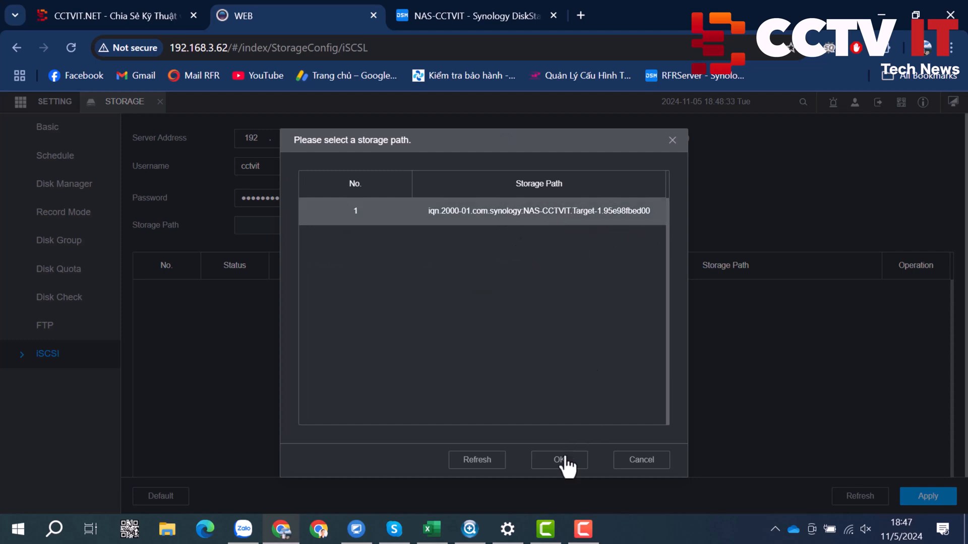
pyautogui.click(558, 460)
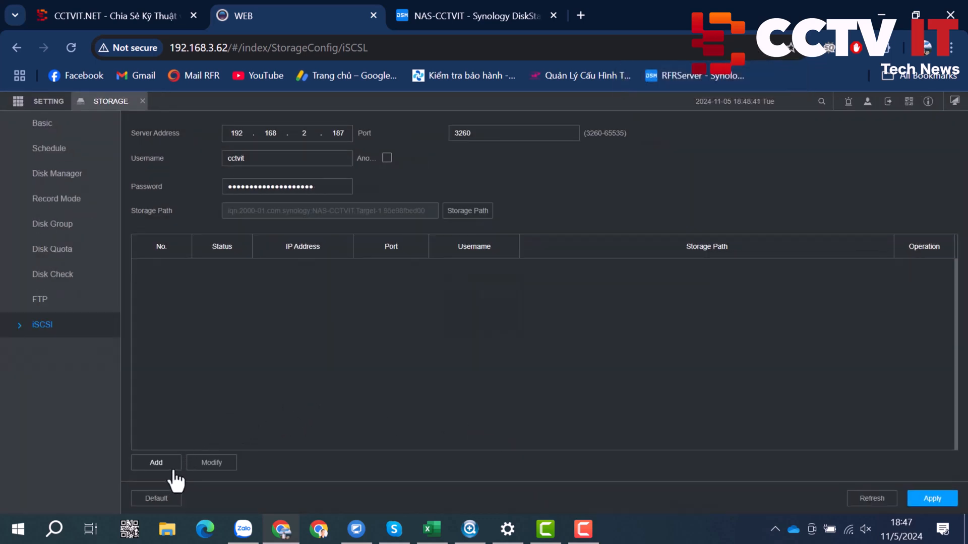
pyautogui.click(156, 462)
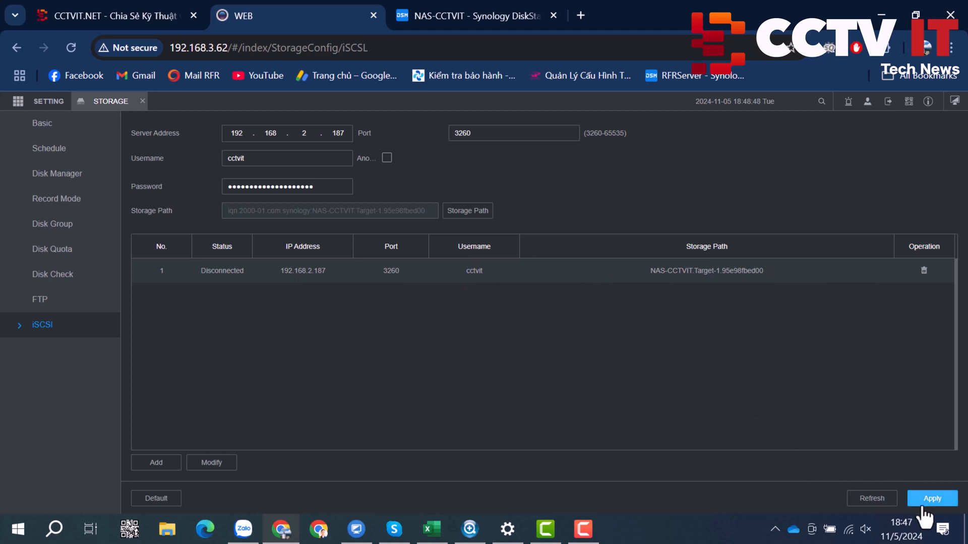
# Apply to connect the target, then verify iSCSI Storage Pool_1 (167 GB, Normal) in Disk Manager.
pyautogui.click(931, 498)
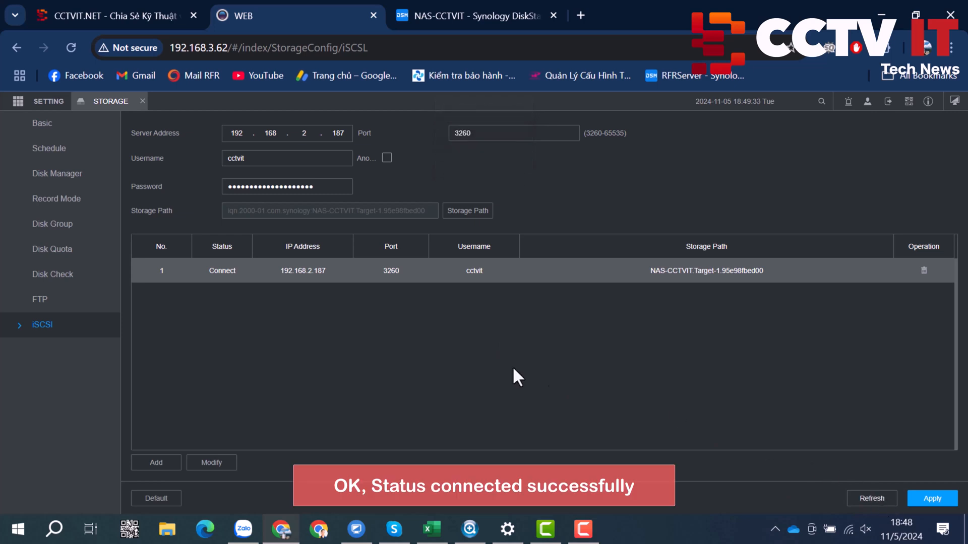
pyautogui.click(57, 173)
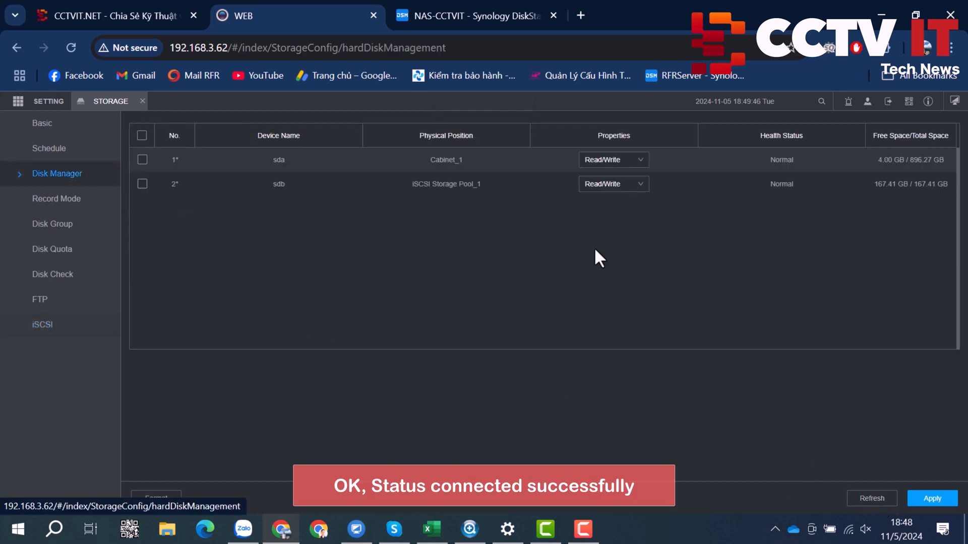